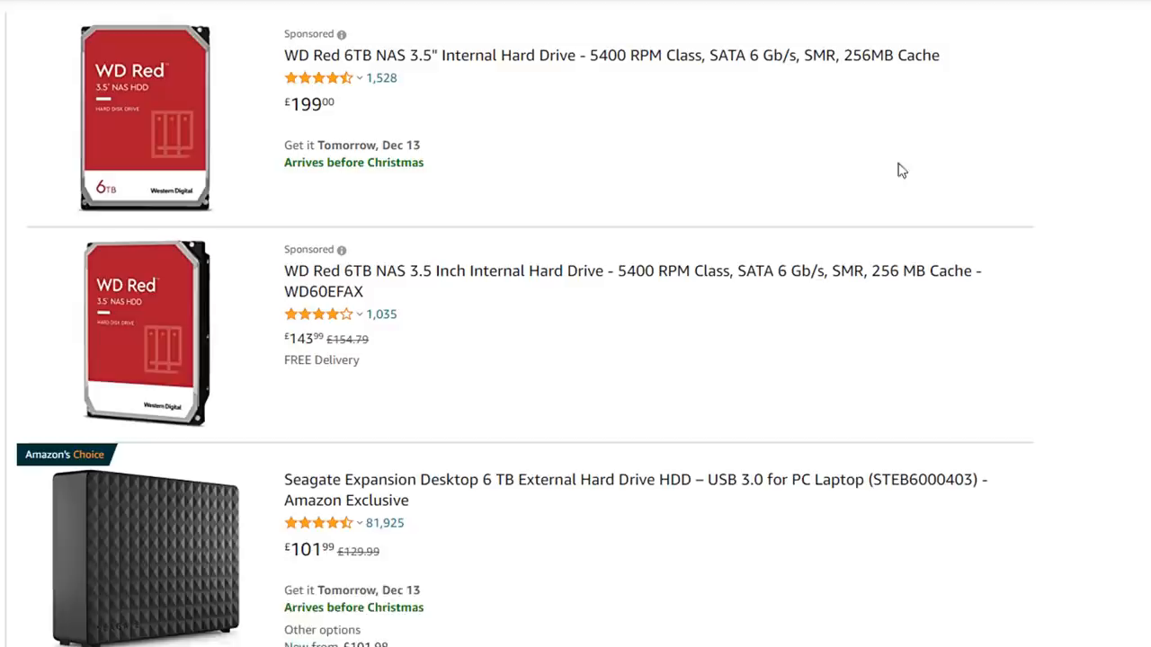
# - Select the WDC WD60EDAZ 6TB drive and scroll its SMART report showing status OK
pyautogui.click(815, 573)
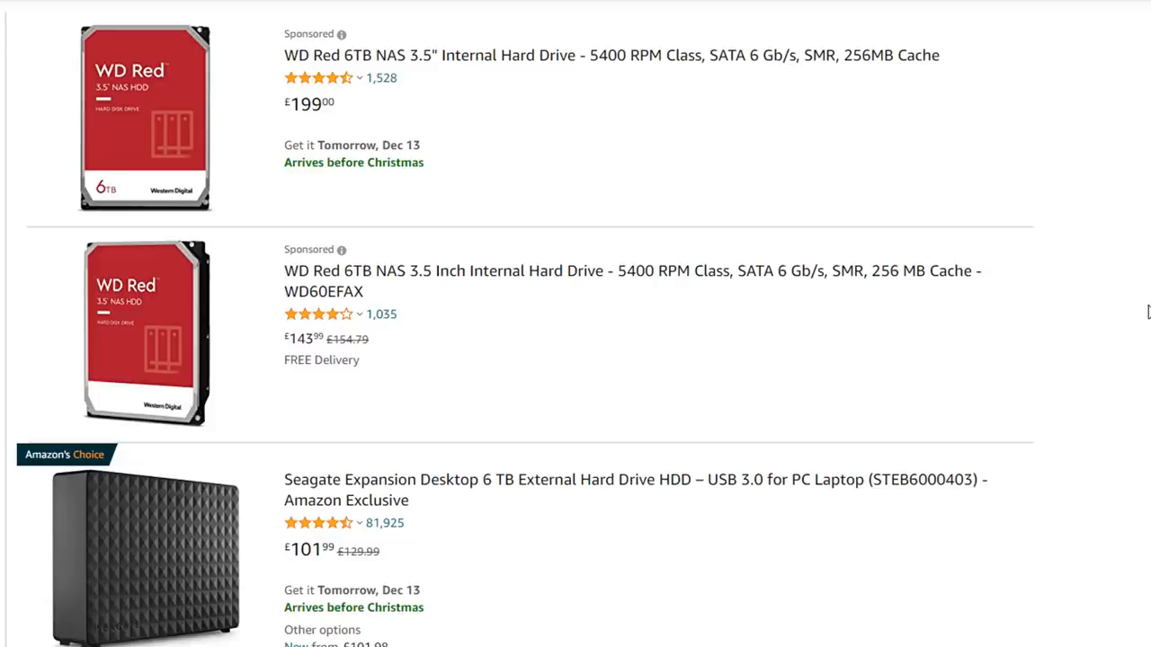
pyautogui.scroll(-3)
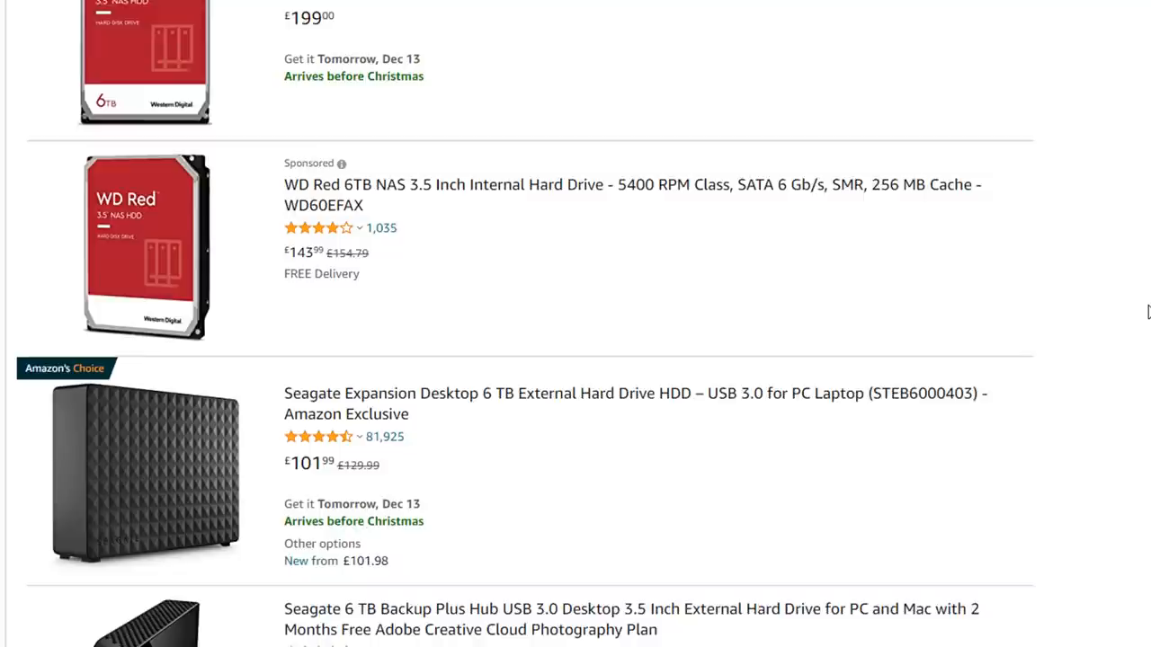
pyautogui.scroll(-3)
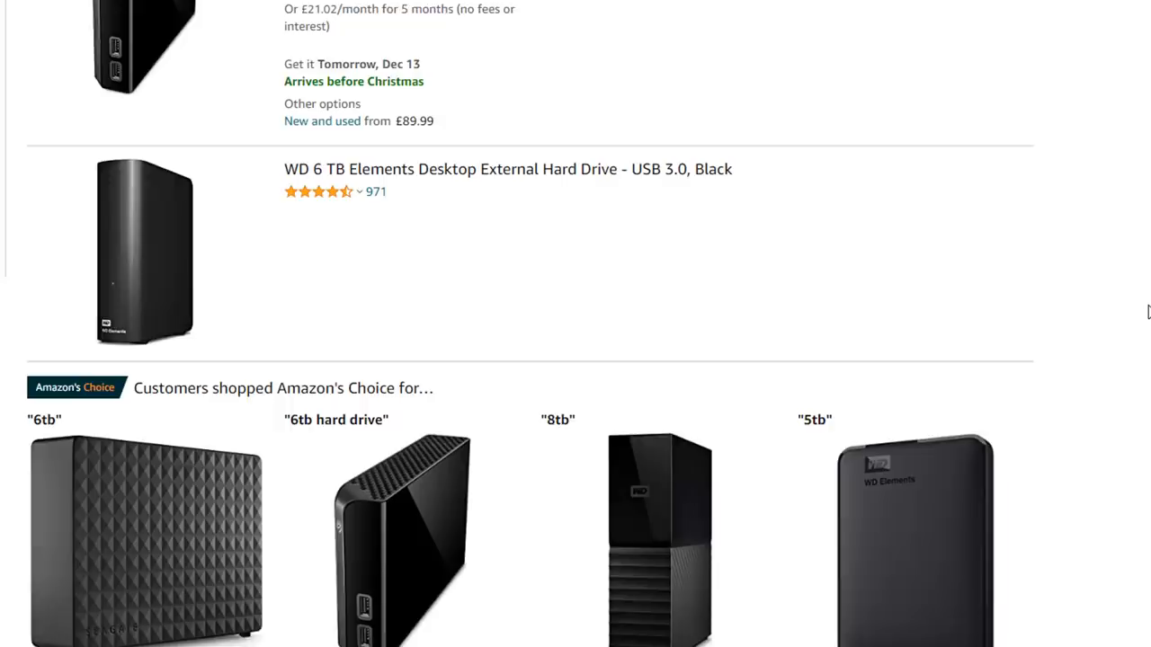
pyautogui.scroll(-3)
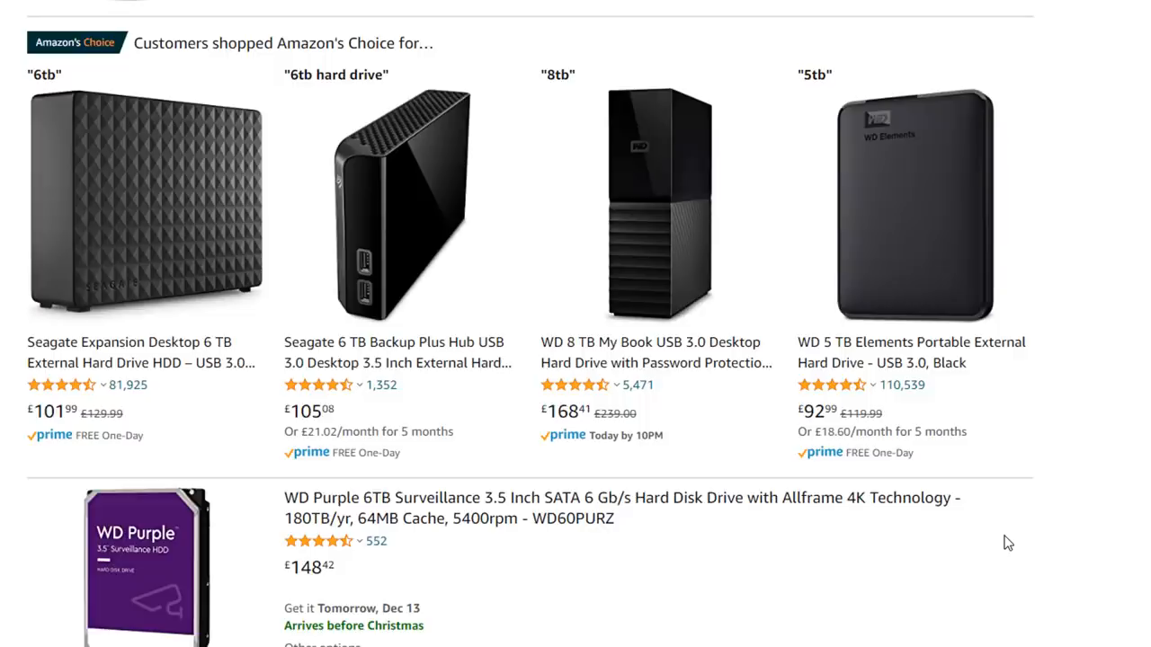
pyautogui.scroll(-3)
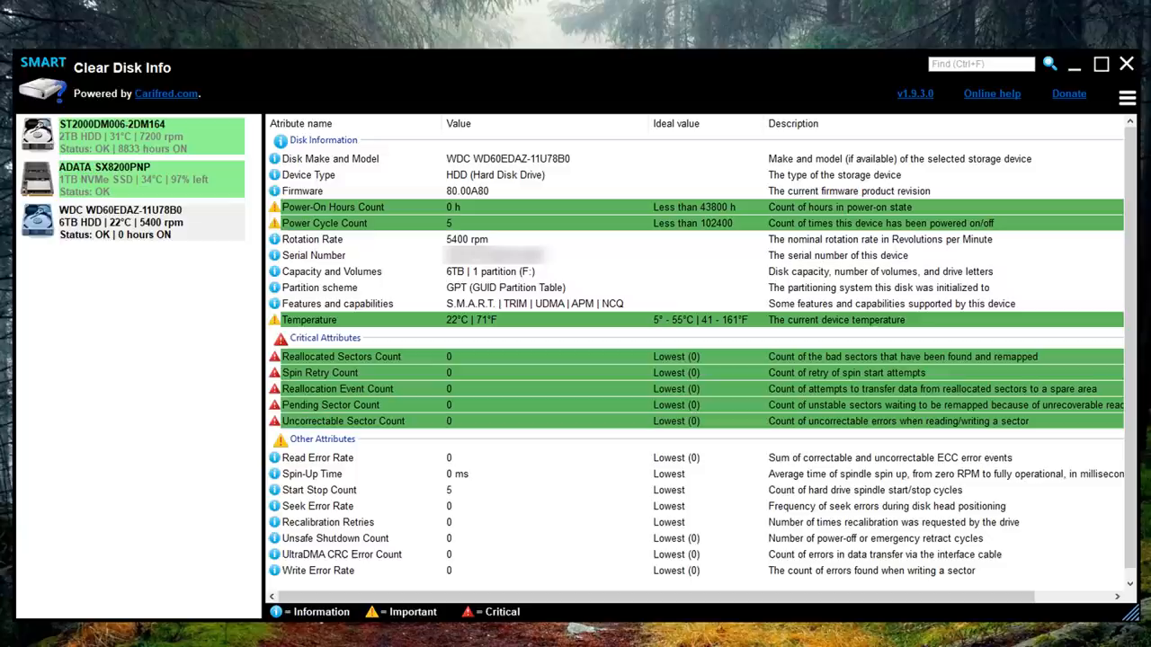
pyautogui.moveTo(423, 313)
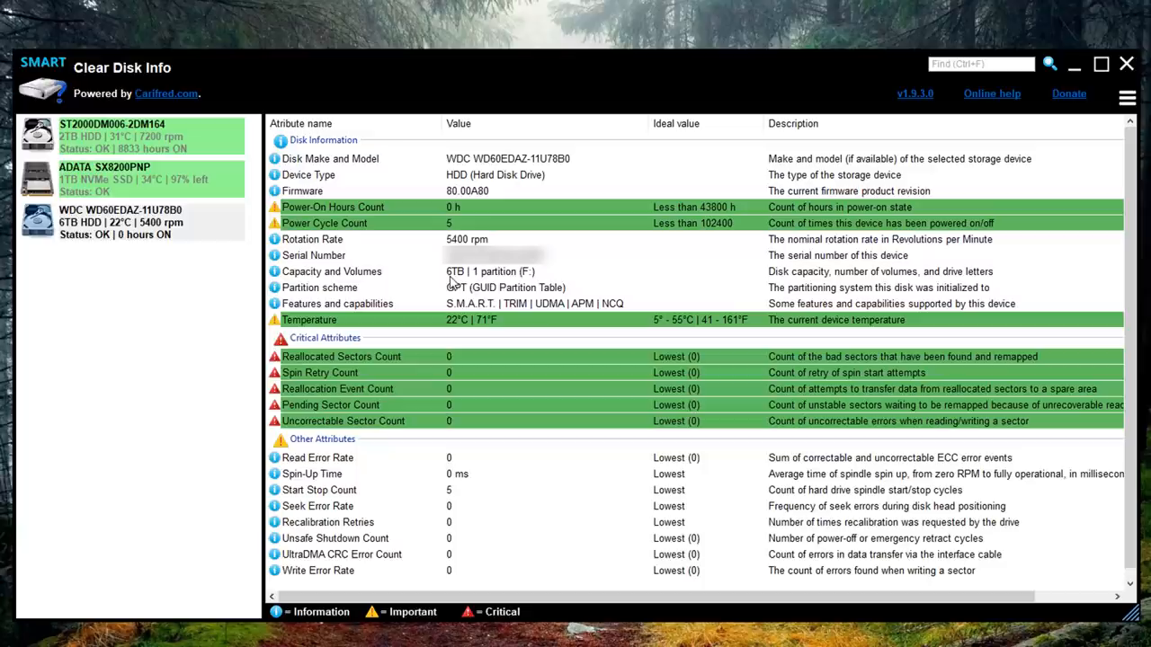
pyautogui.moveTo(944, 392)
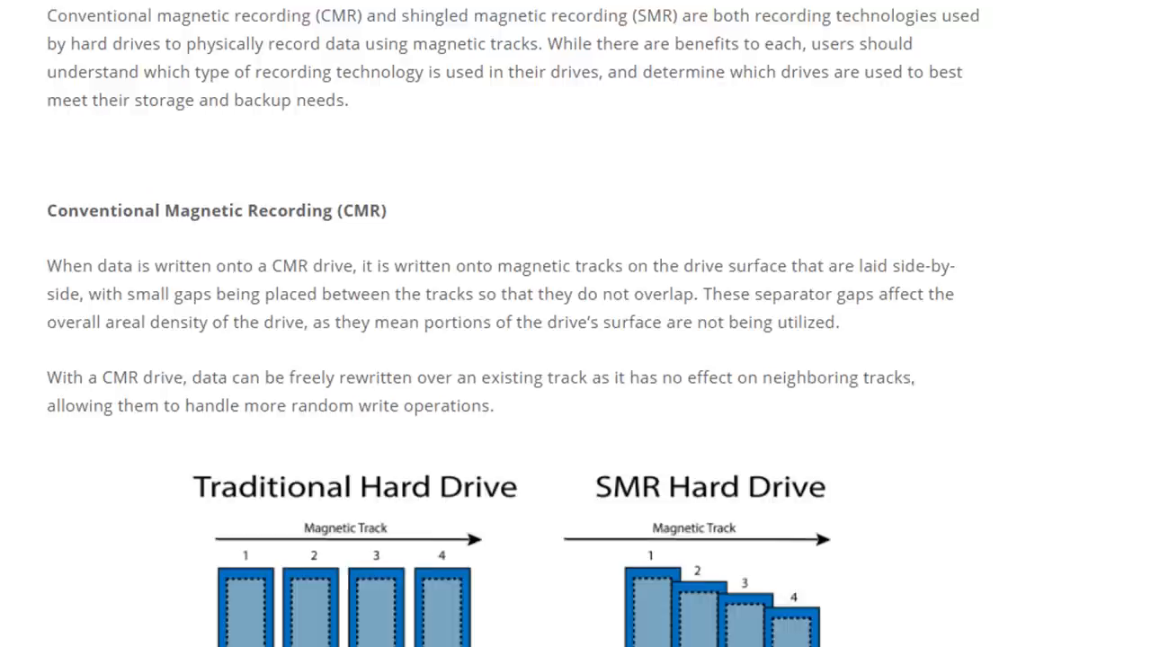
# - Scroll the CMR vs SMR article down to the NAS drives section and chart
pyautogui.scroll(-3)
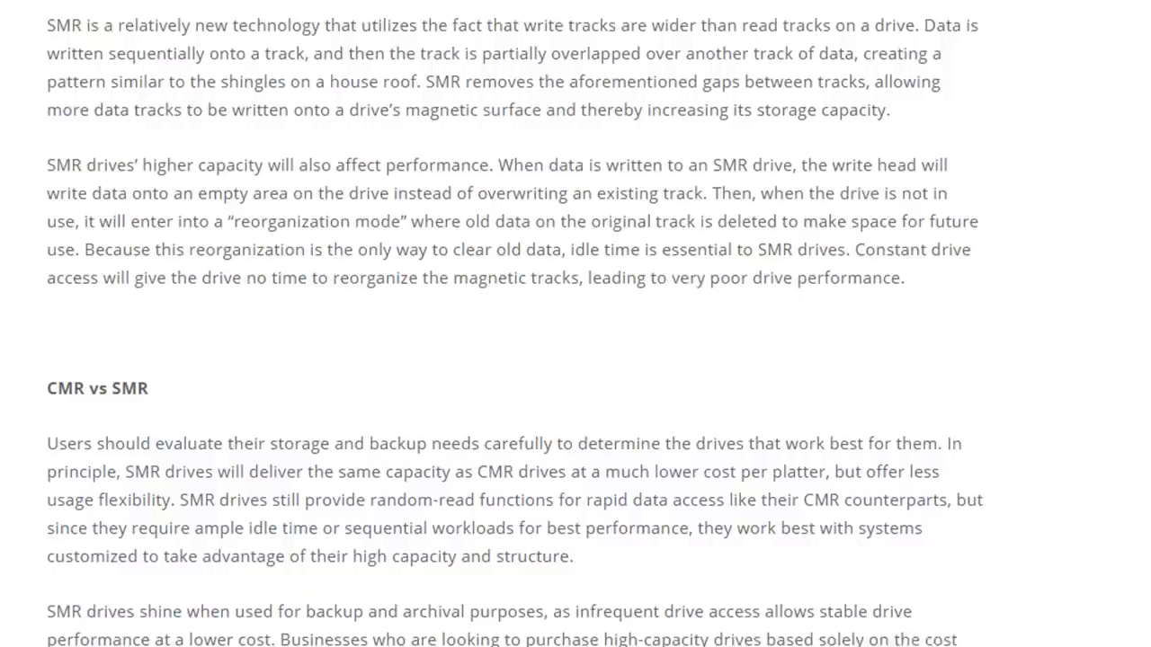
pyautogui.scroll(-3)
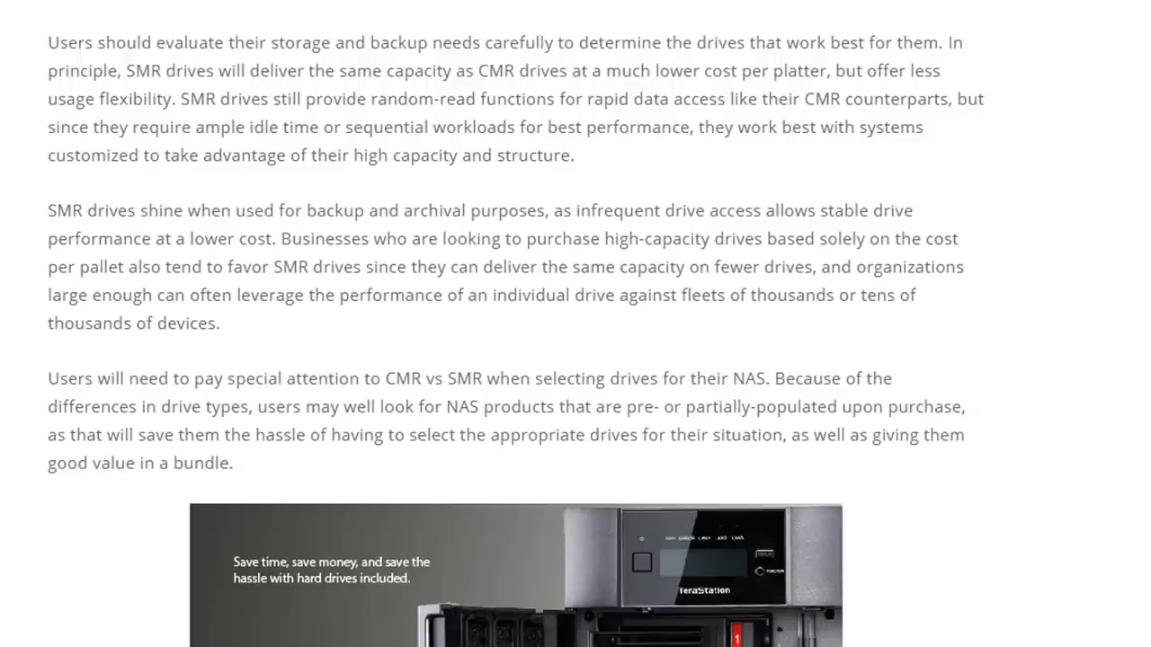
pyautogui.scroll(-3)
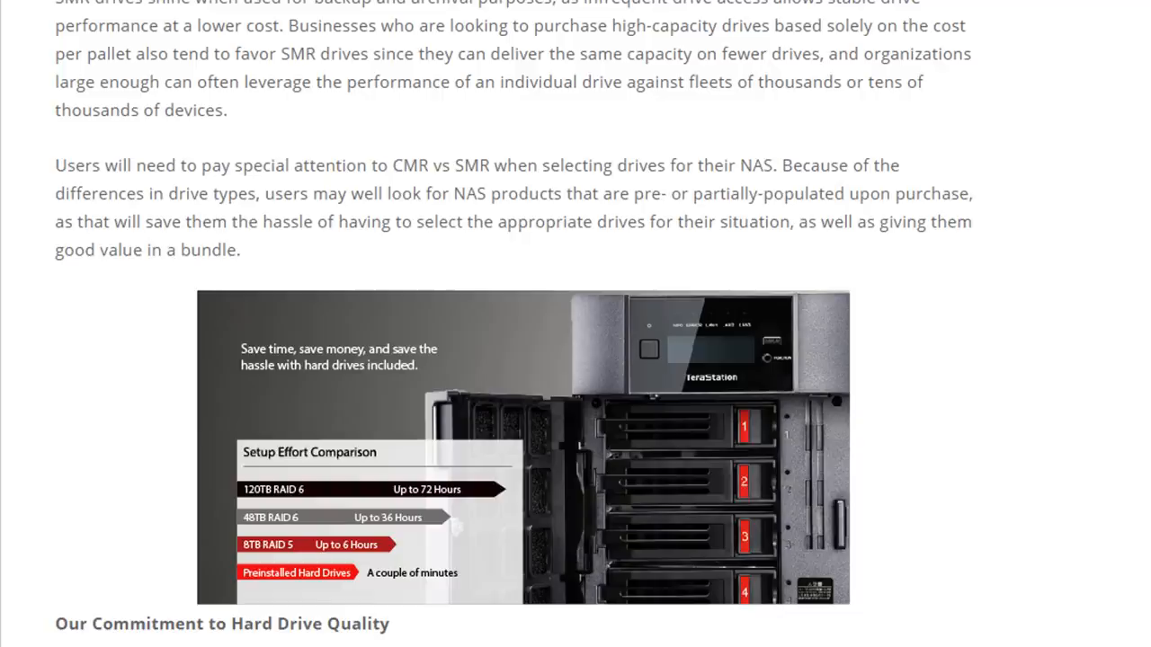